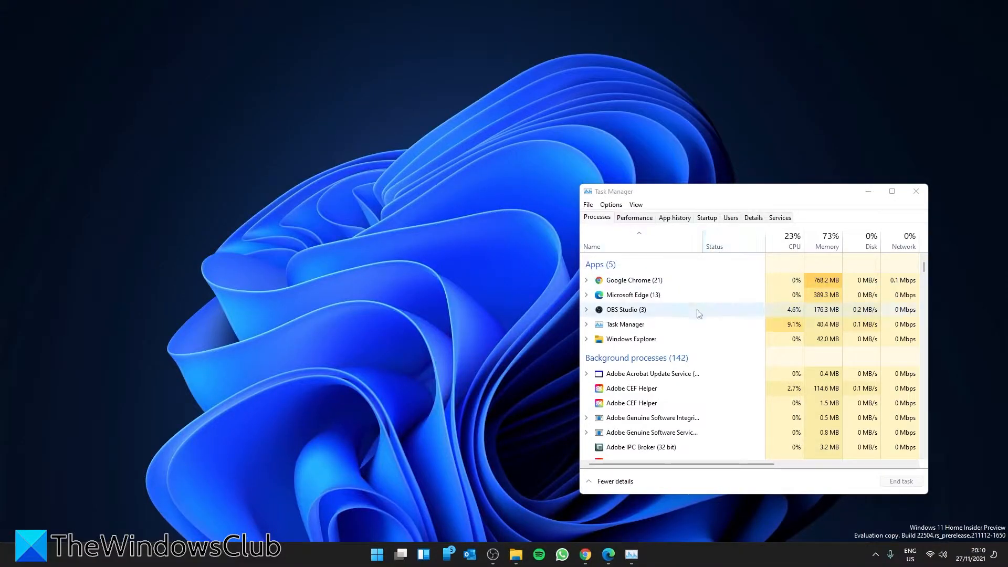
mouse_move(670, 341)
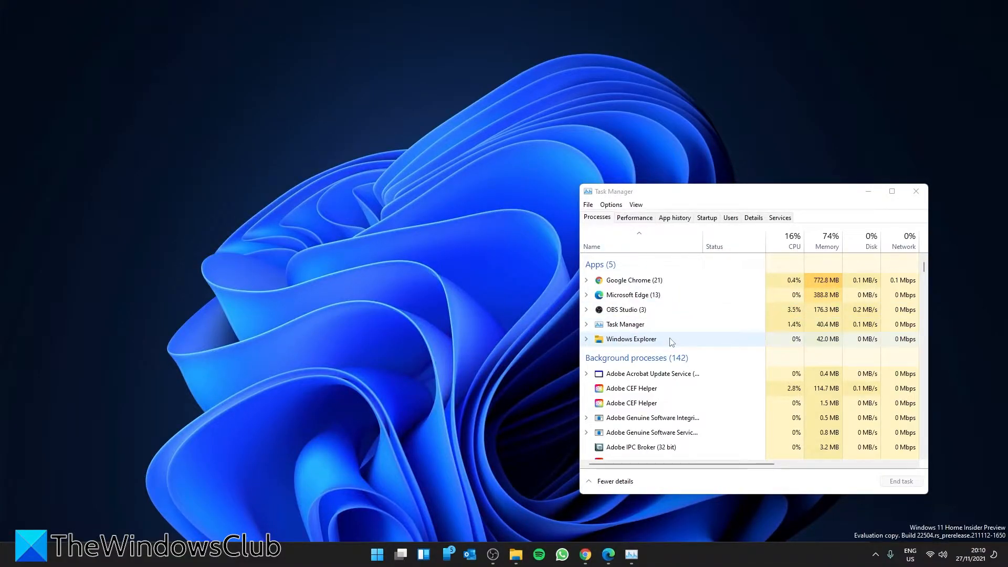
Step: Restart the Windows Explorer process in Task Manager, then close Task Manager
right_click(630, 339)
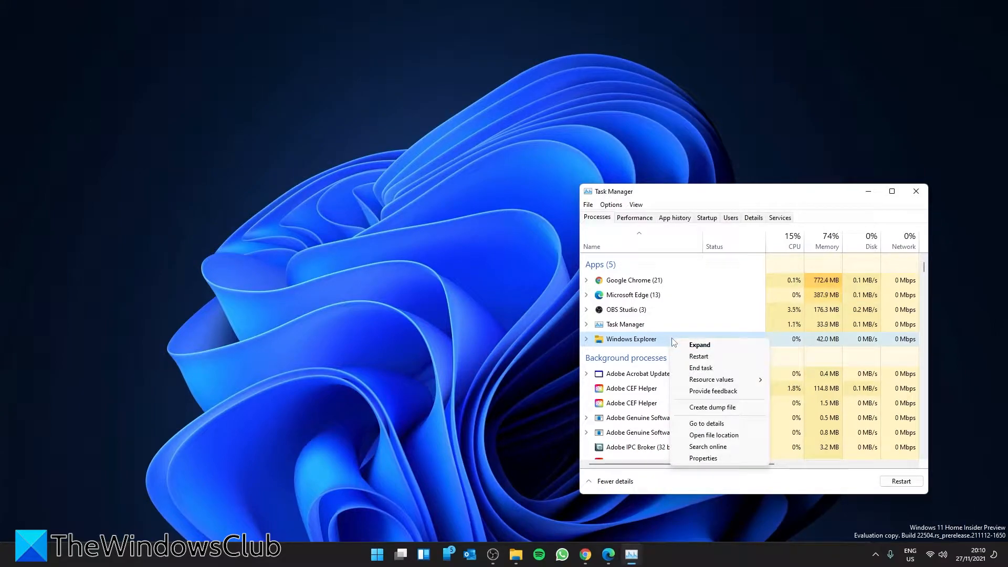
mouse_move(699, 357)
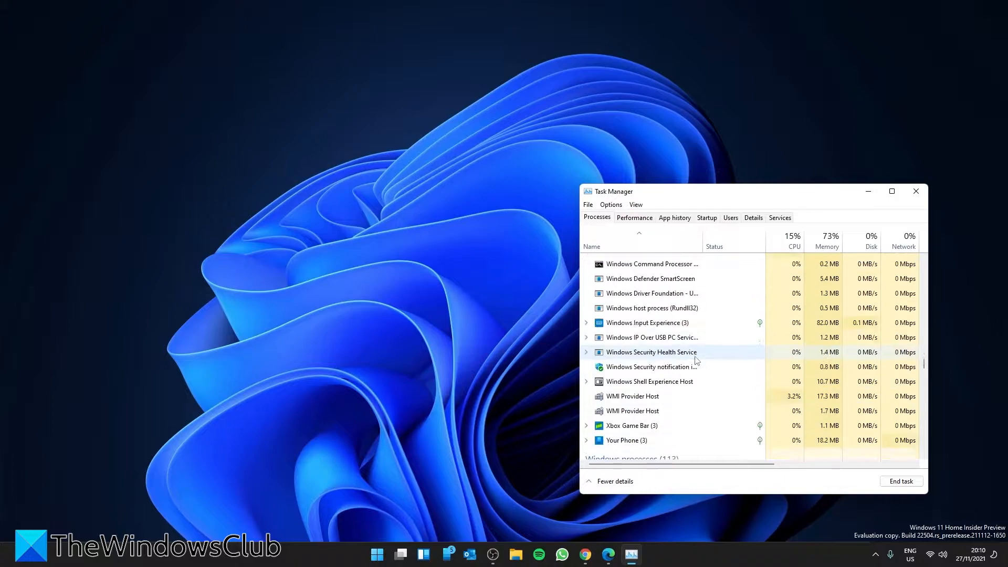
click(915, 191)
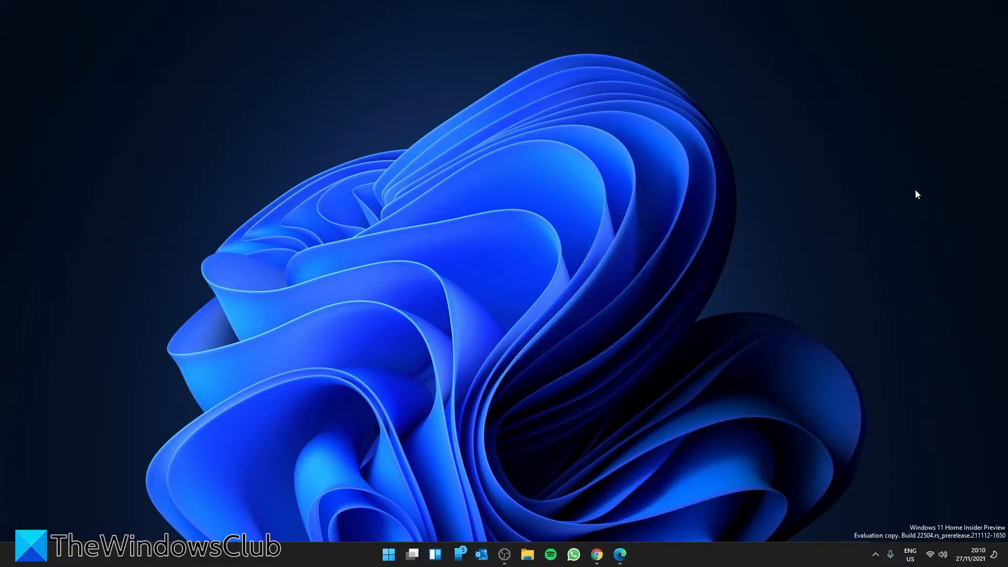
mouse_move(754, 295)
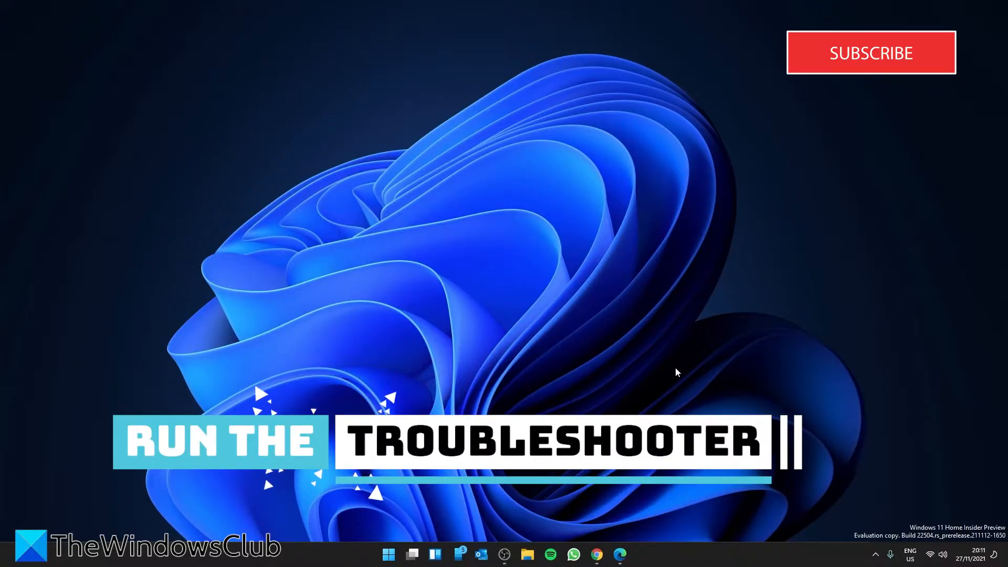
Step: Open the Run dialog with Win+R
key(Win+r)
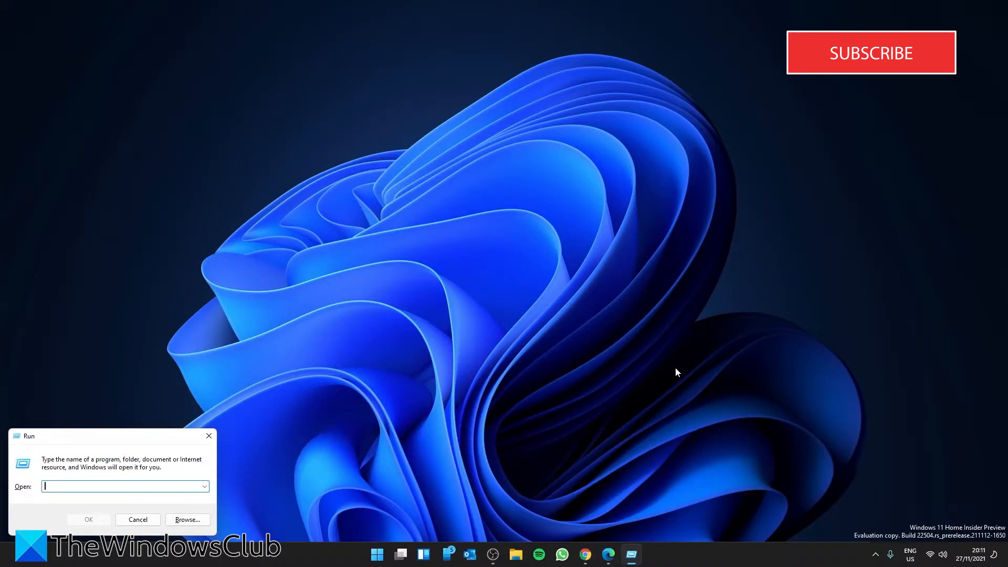
Step: Enter %systemroot%\system32\msdt.exe -id maintenancediagnostic in the Run box
text(%)
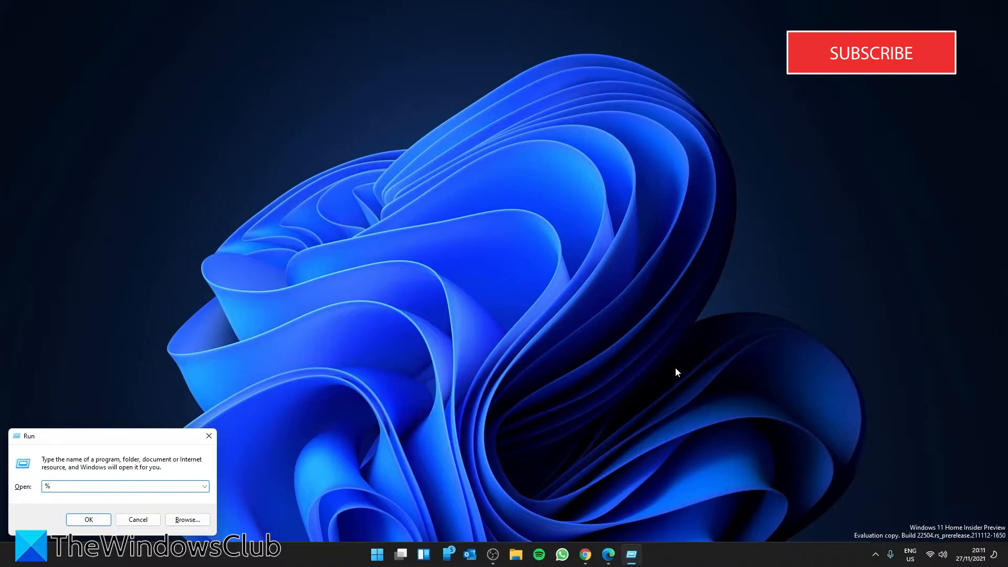
text(syte)
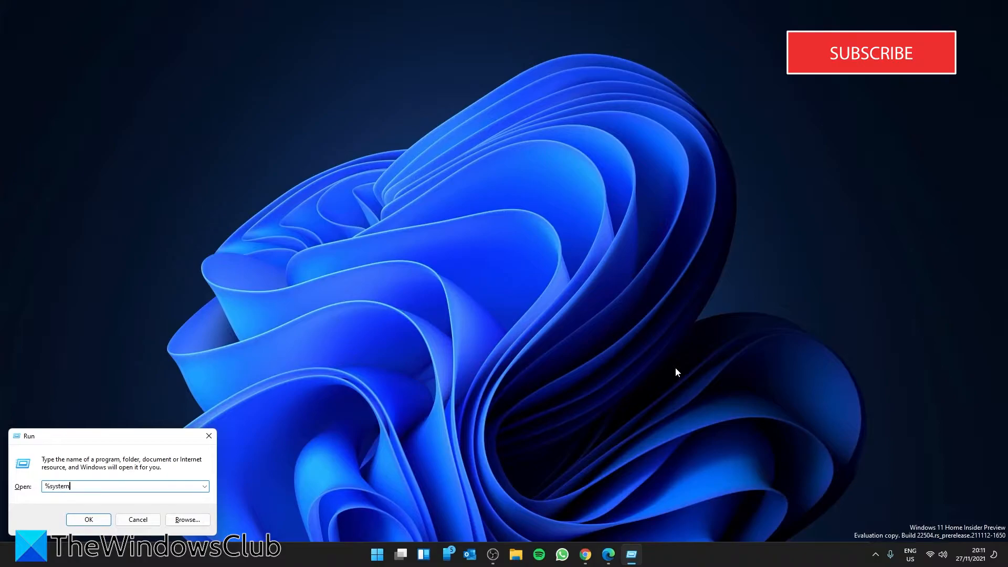
text(root%)
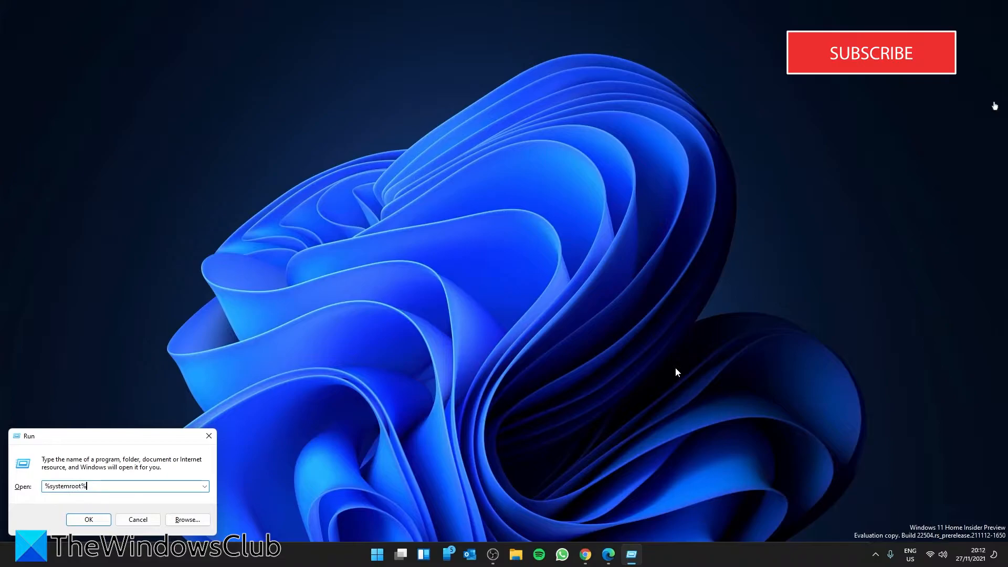
mouse_move(906, 72)
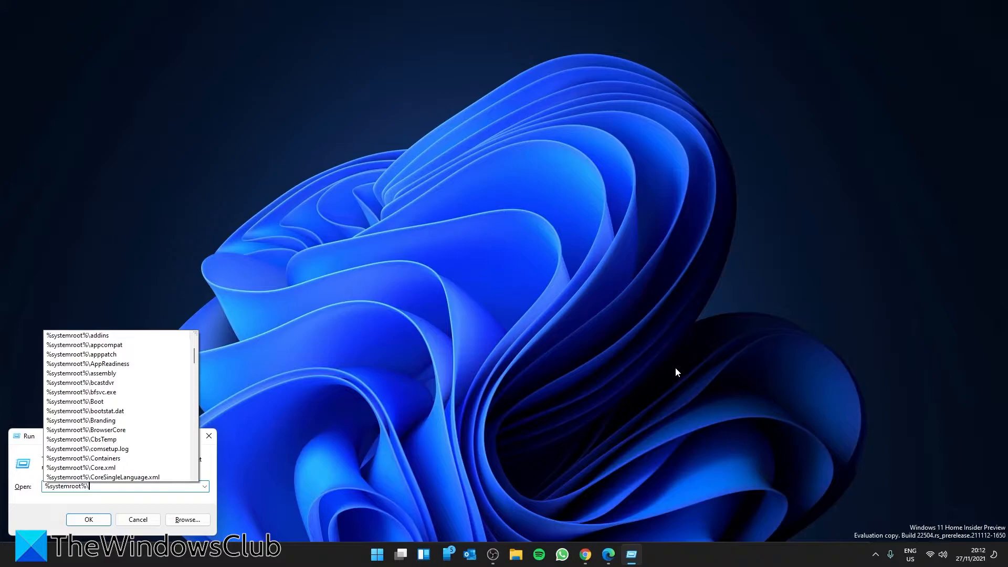
text(sytem32\)
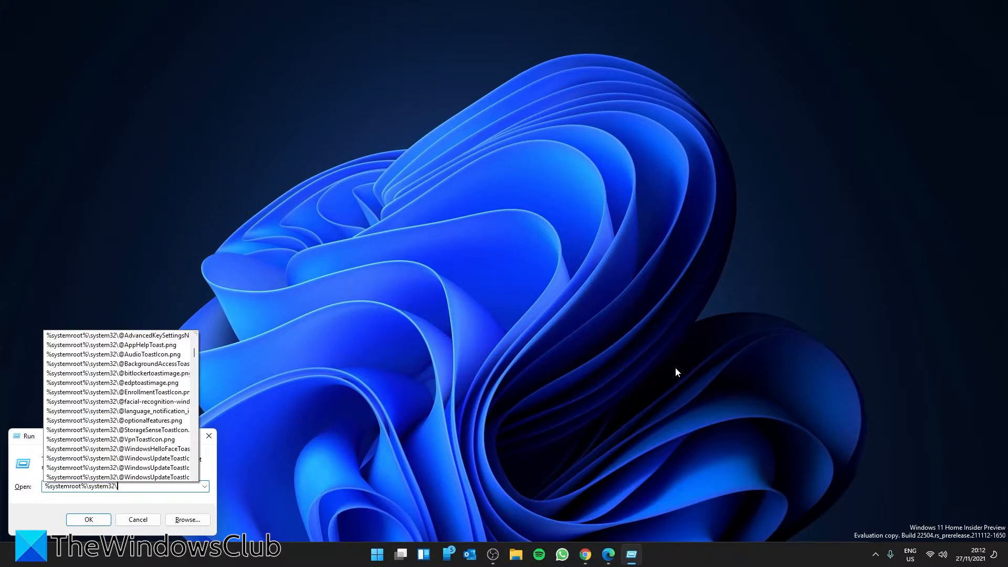
text(msdt.exe)
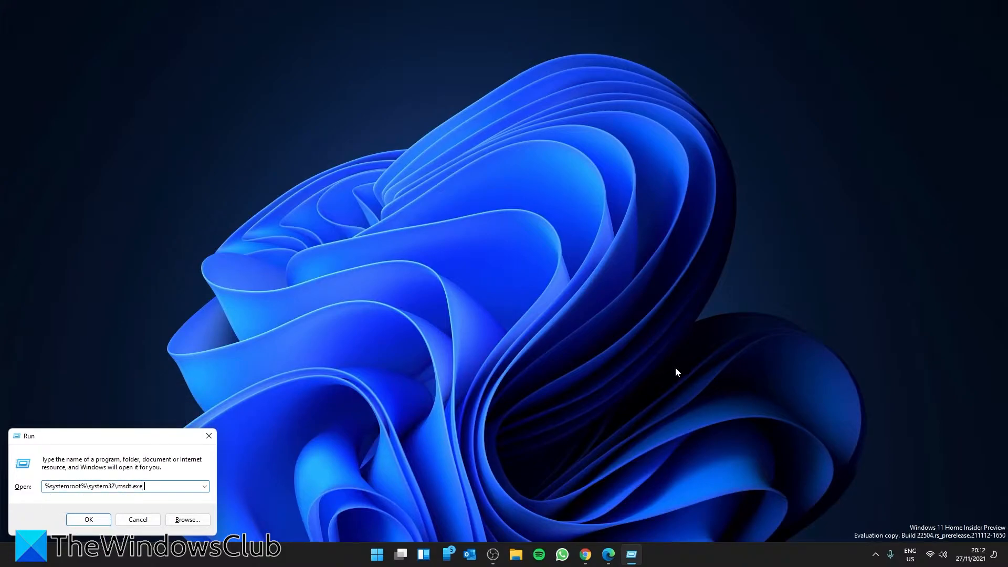
text(-id)
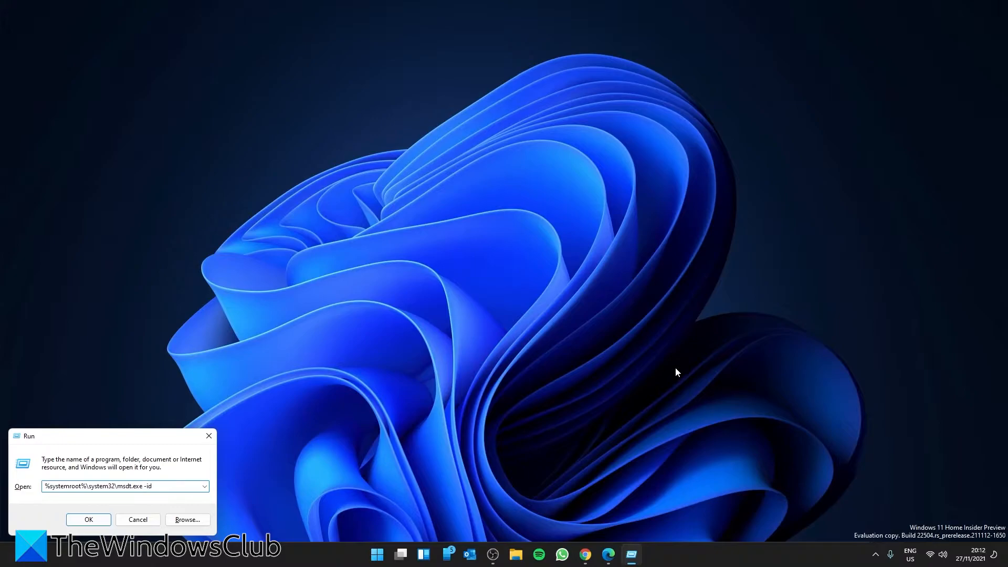
text(maintenan)
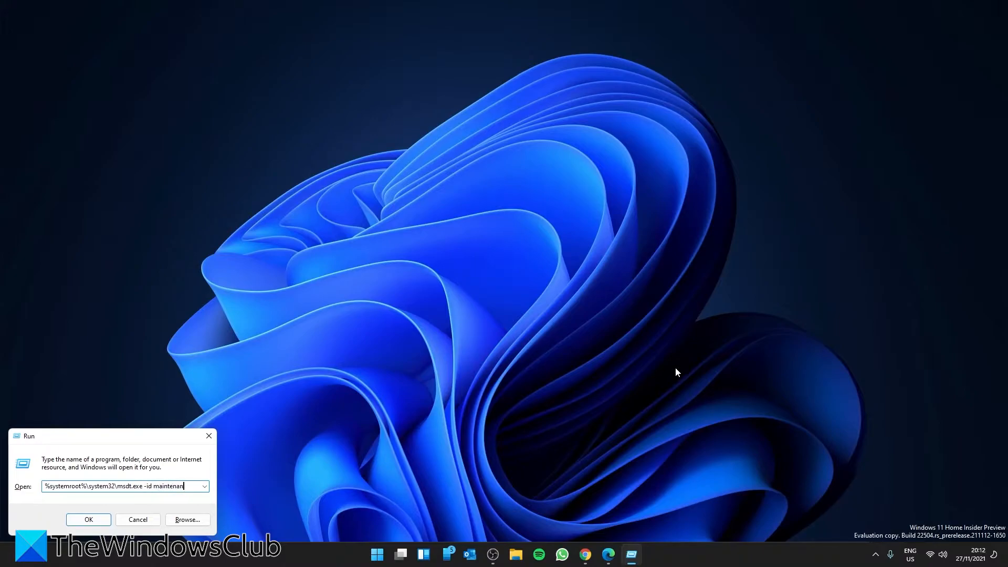
text(cediagnostic)
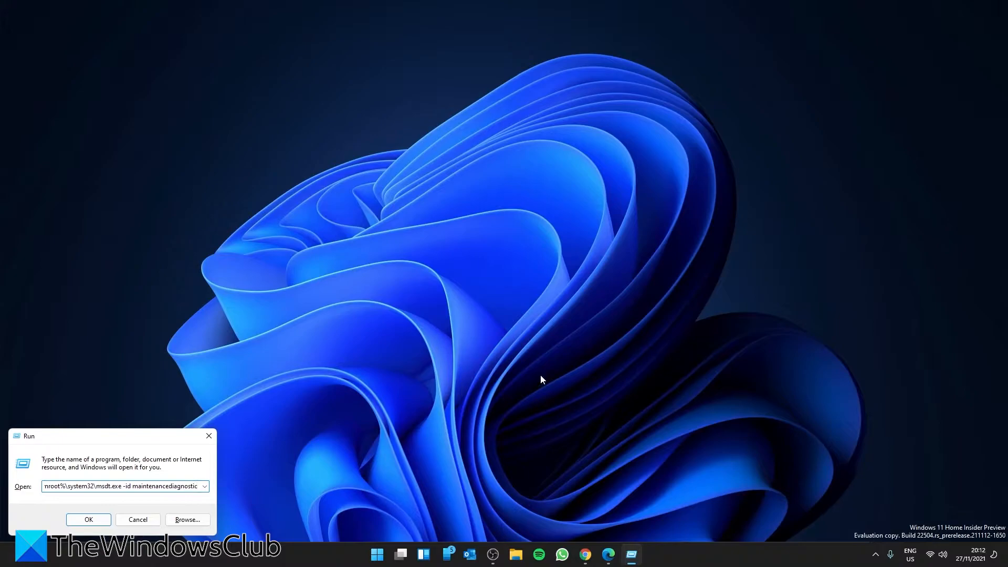
Step: Run the System Maintenance troubleshooter as administrator, then open Device Manager from Start
click(89, 519)
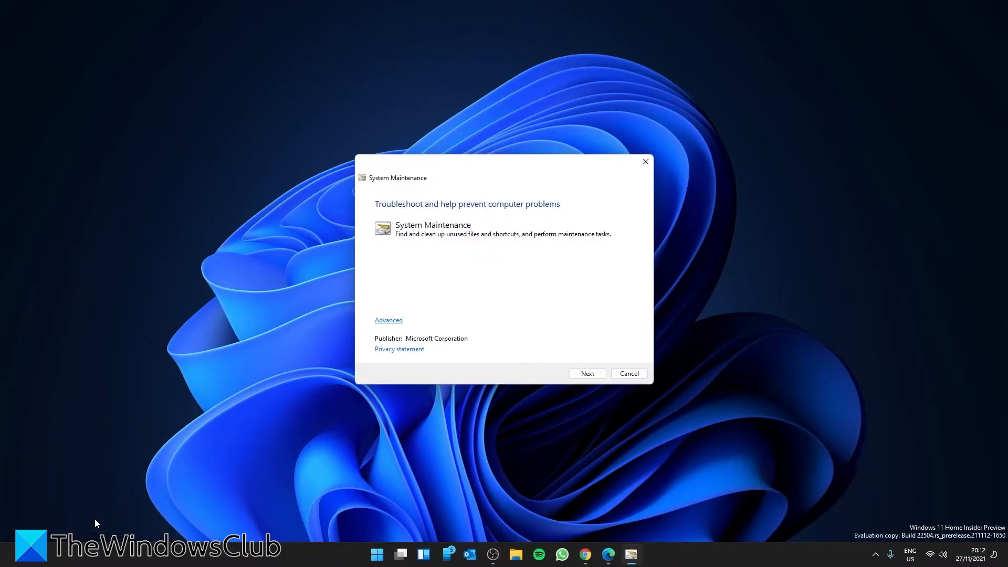
mouse_move(567, 414)
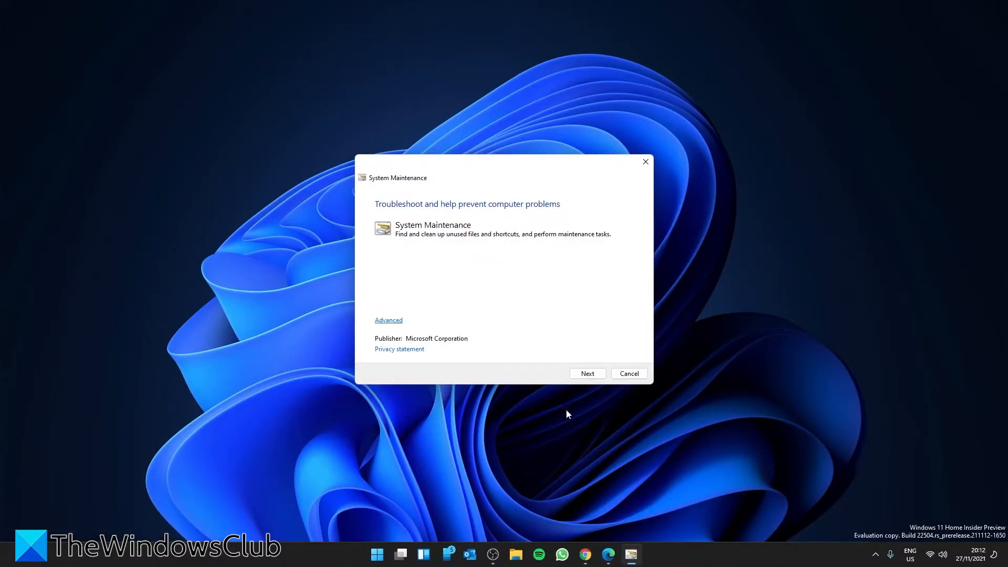
click(586, 374)
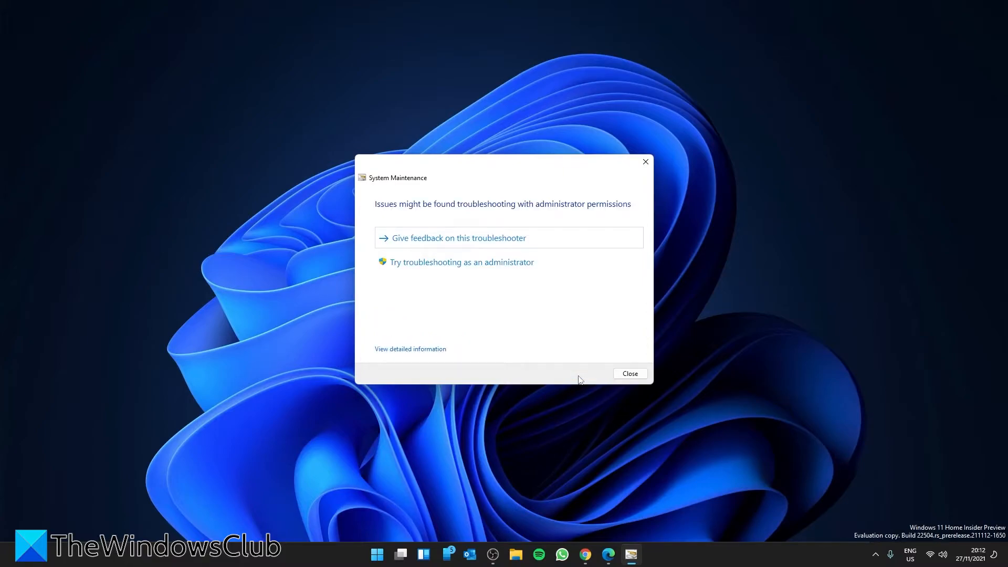
mouse_move(500, 243)
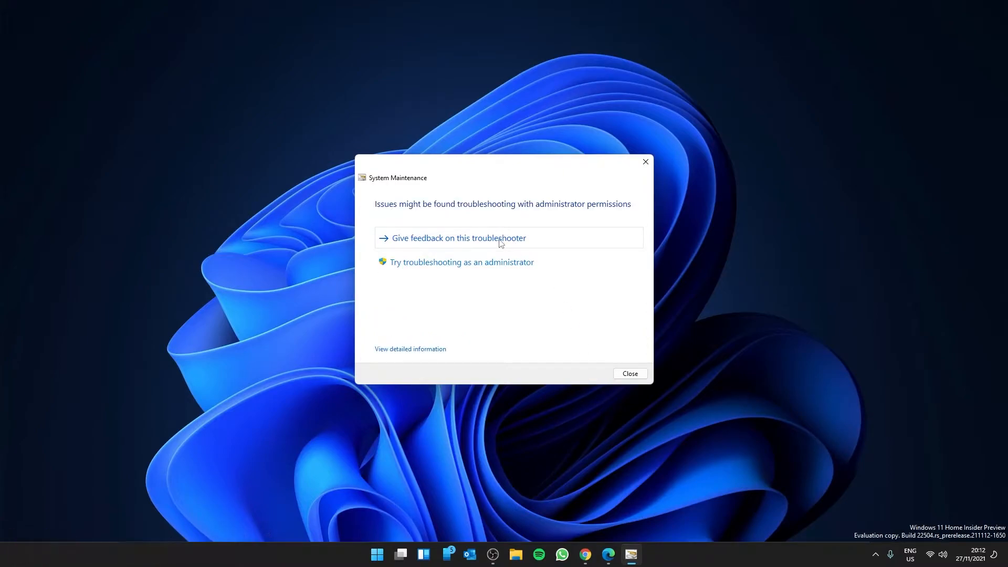
click(629, 374)
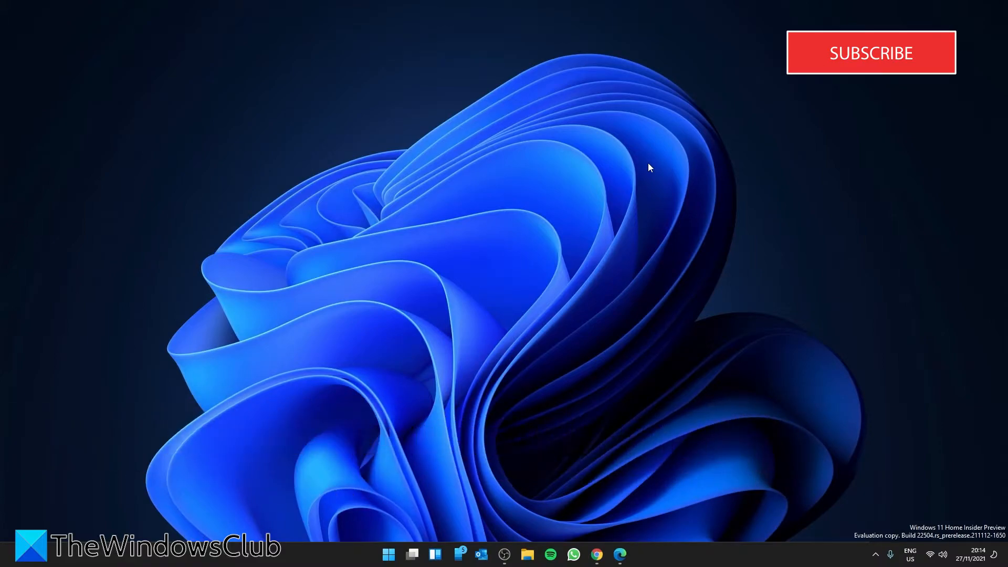
right_click(387, 555)
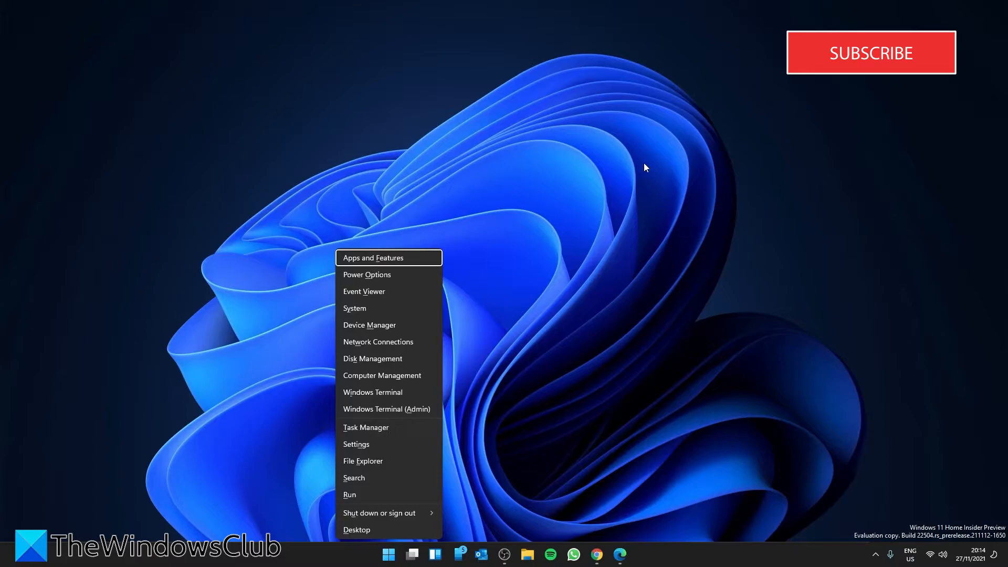
mouse_move(396, 327)
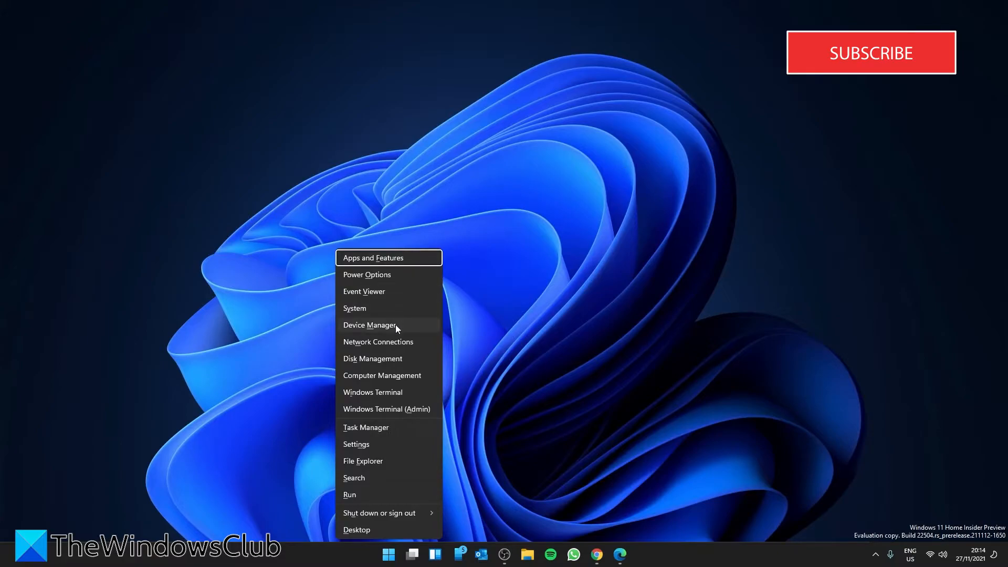
click(370, 325)
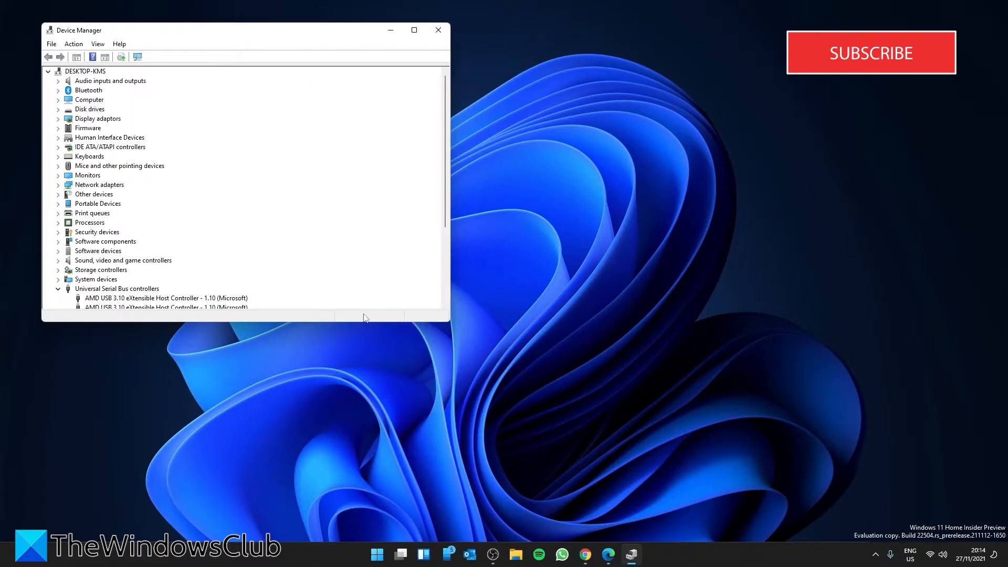
Step: Open Properties for the NVIDIA GeForce GTX 1650 SUPER under Display adaptors
click(58, 118)
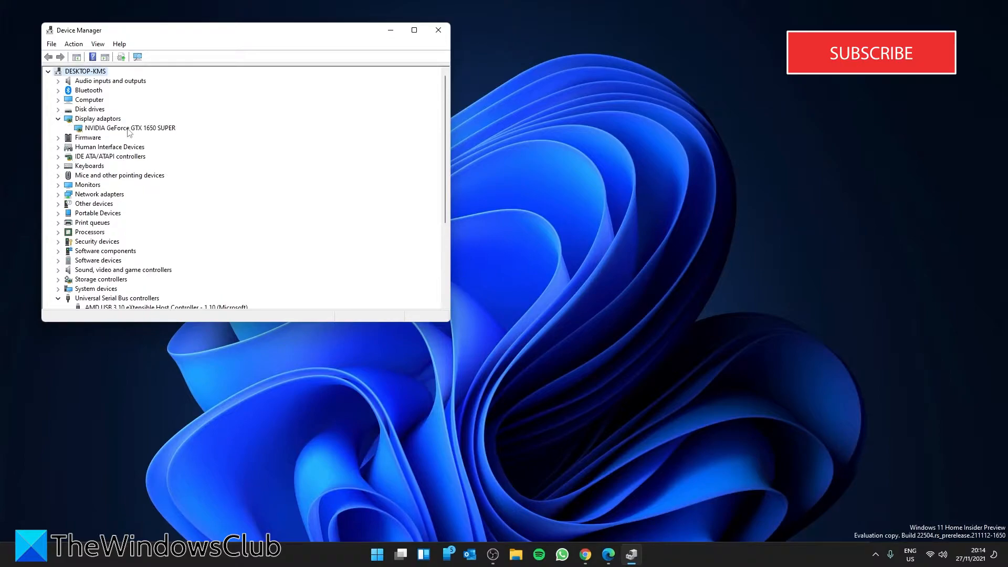
right_click(129, 128)
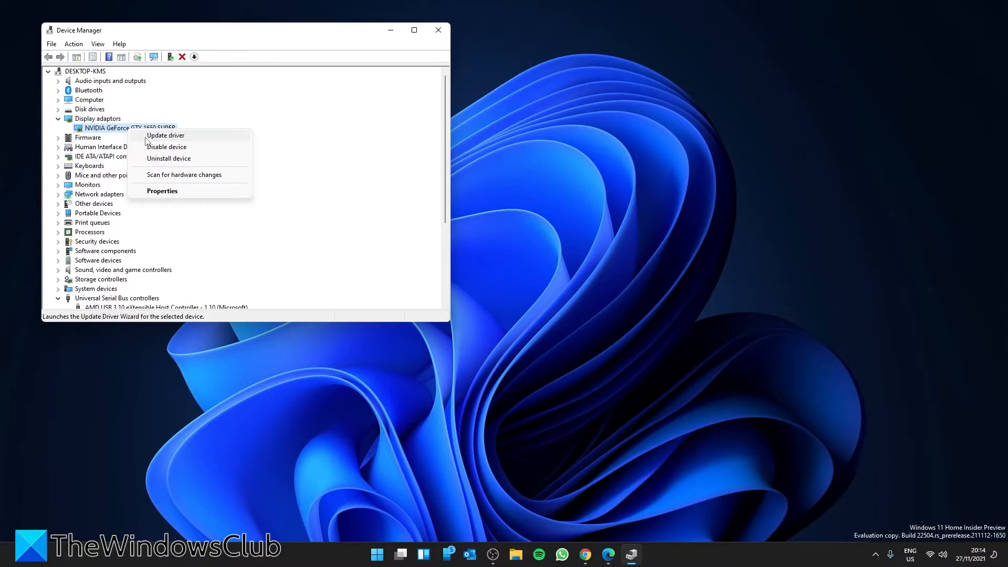
mouse_move(162, 192)
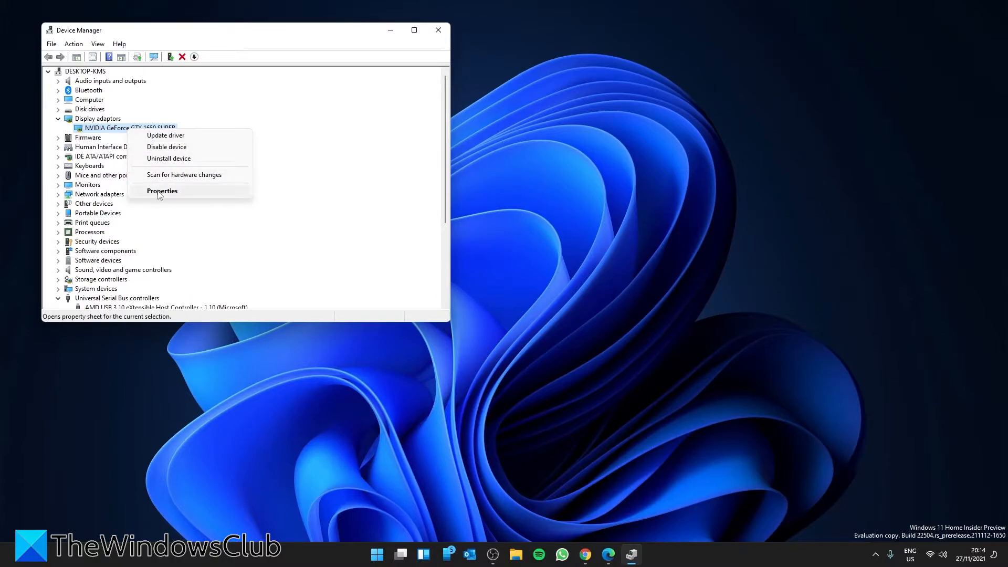
click(163, 191)
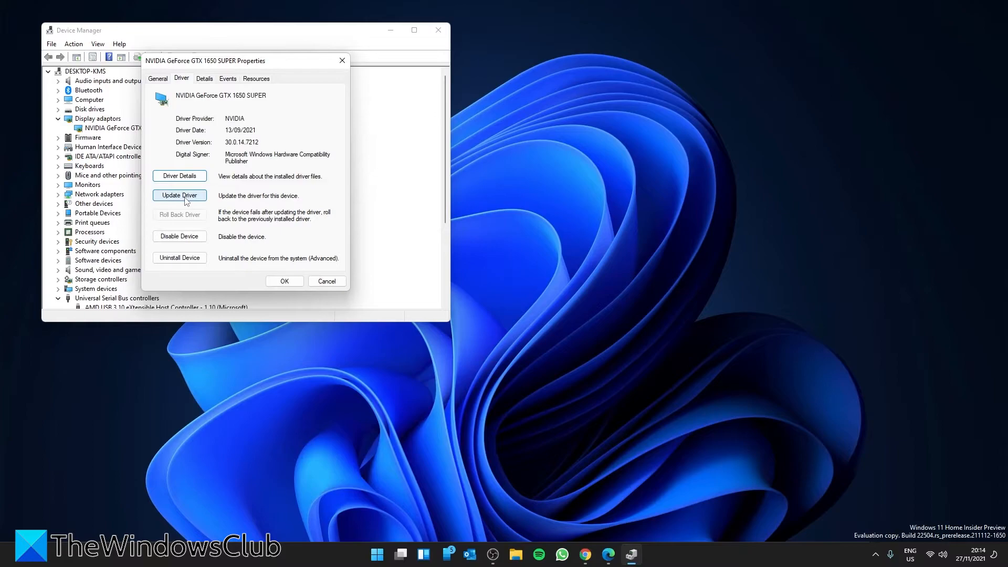
Step: Check for a GTX 1650 SUPER driver update, which is already current, and close Properties
click(179, 195)
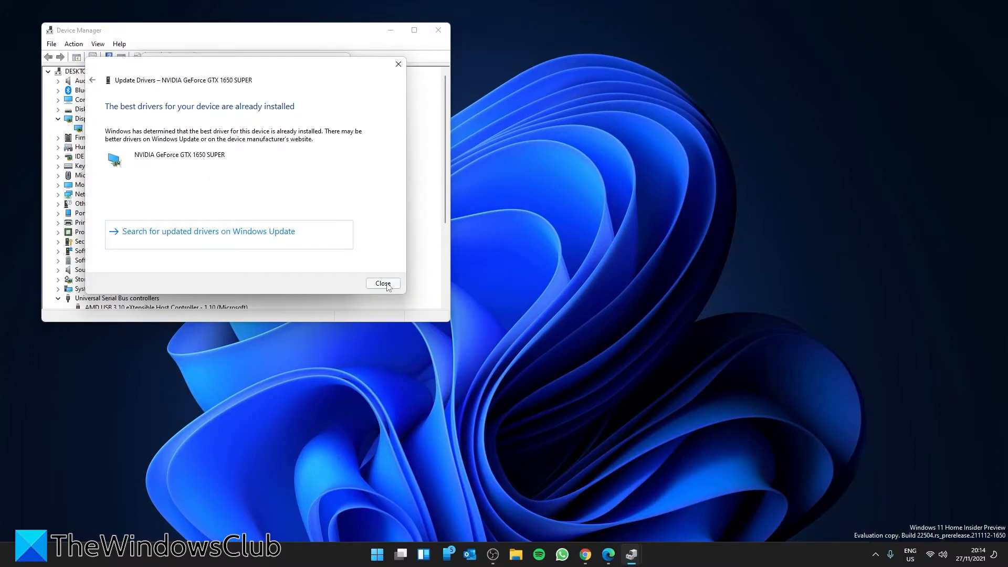
click(383, 283)
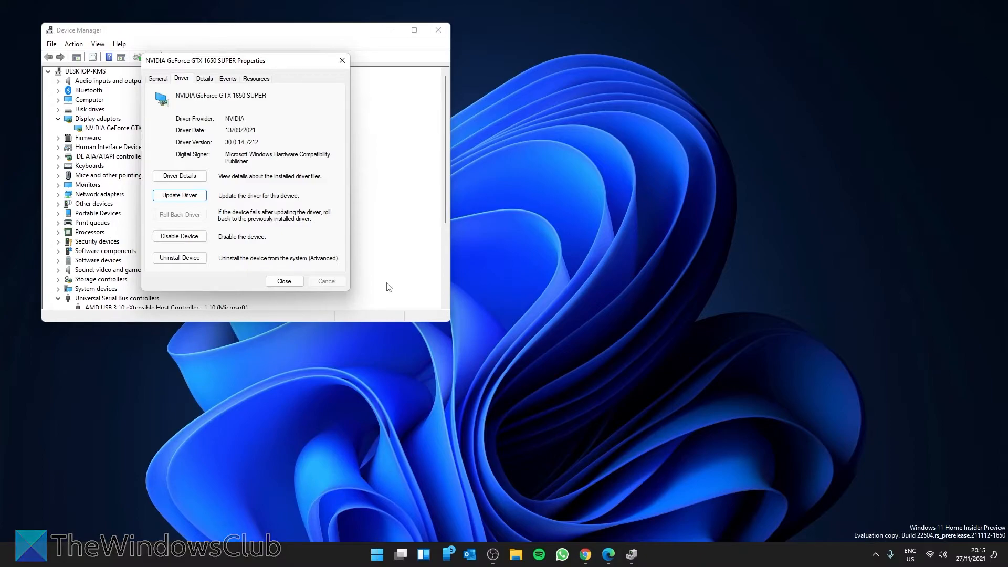
click(283, 281)
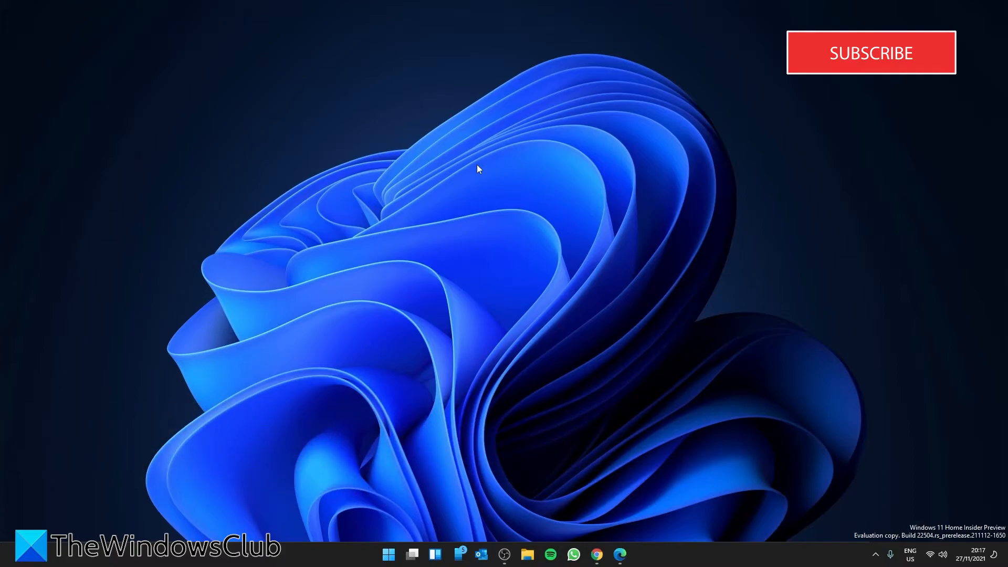
Step: Open Run and enter cmd.exe
key(Win+r)
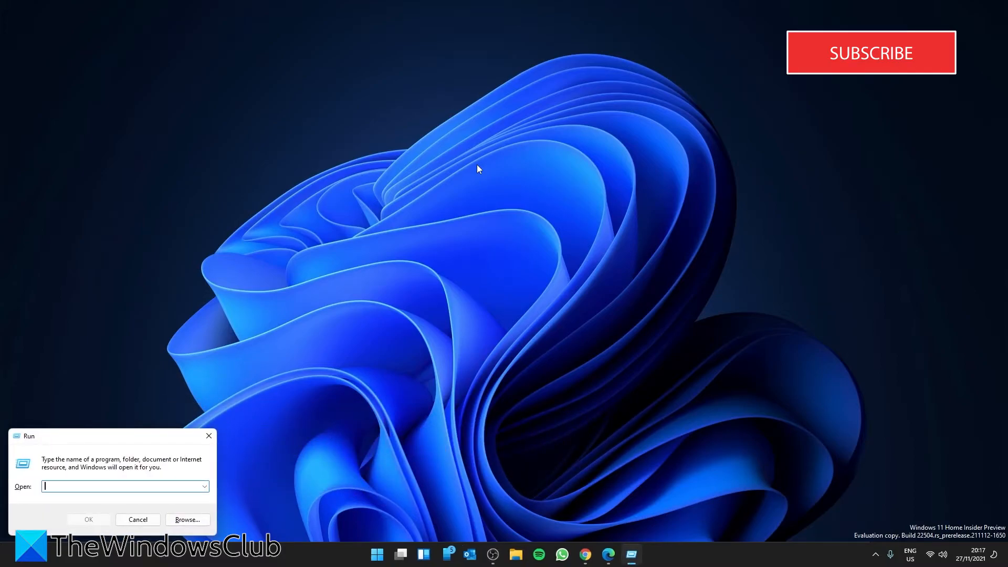
text(cmd.)
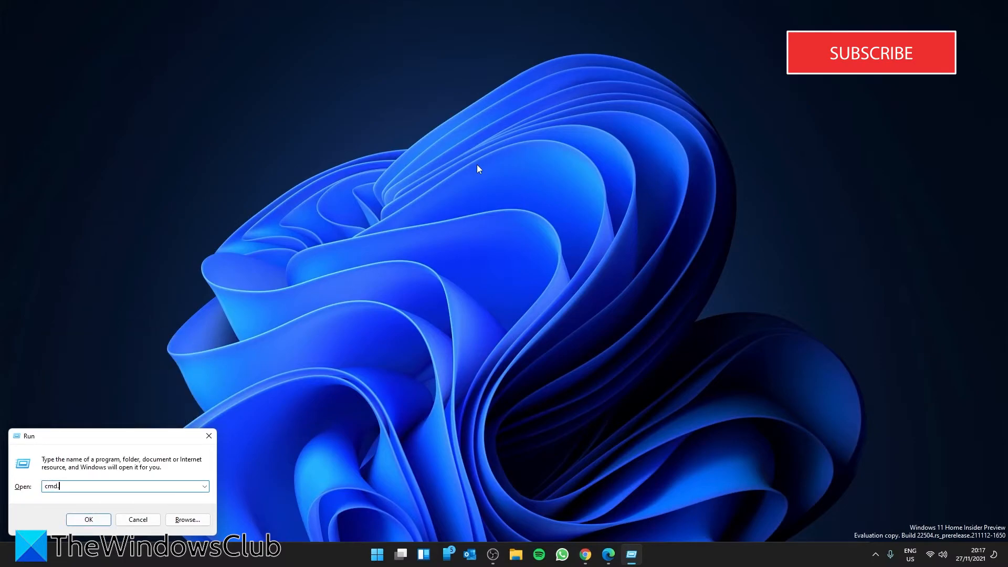
text(exe)
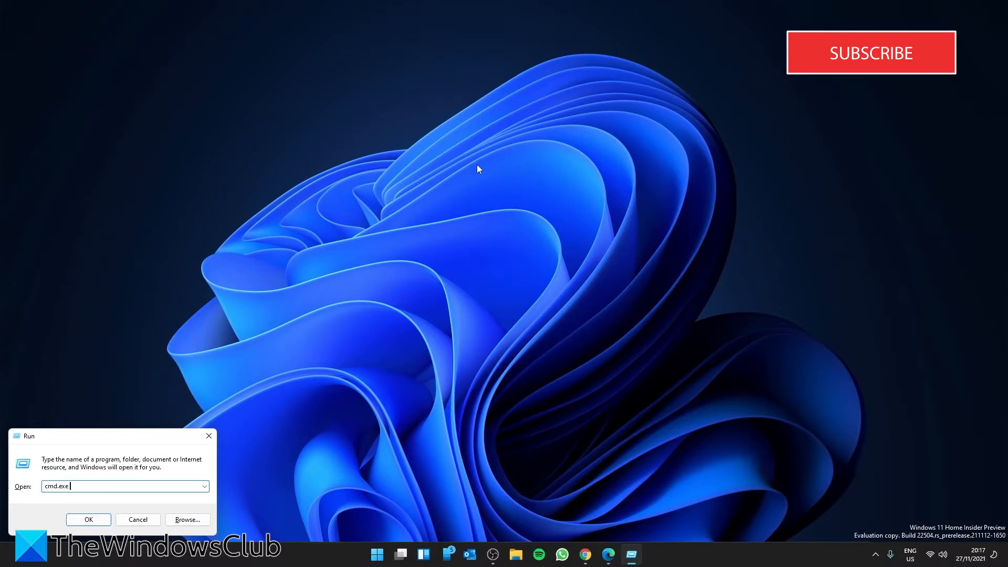
mouse_move(994, 106)
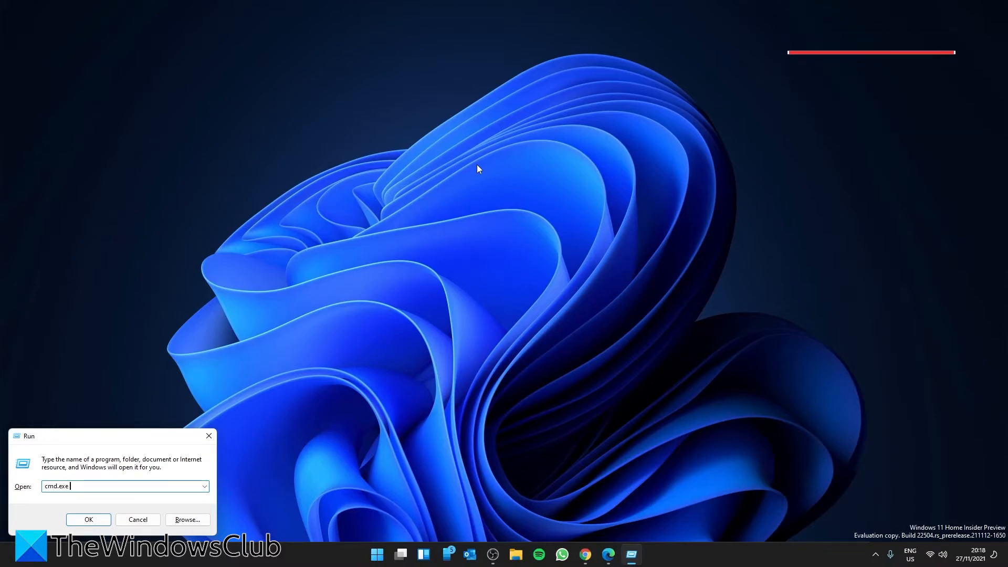
Step: Run dism.exe /online /cleanup-image /restorehealth in an elevated Command Prompt
click(88, 519)
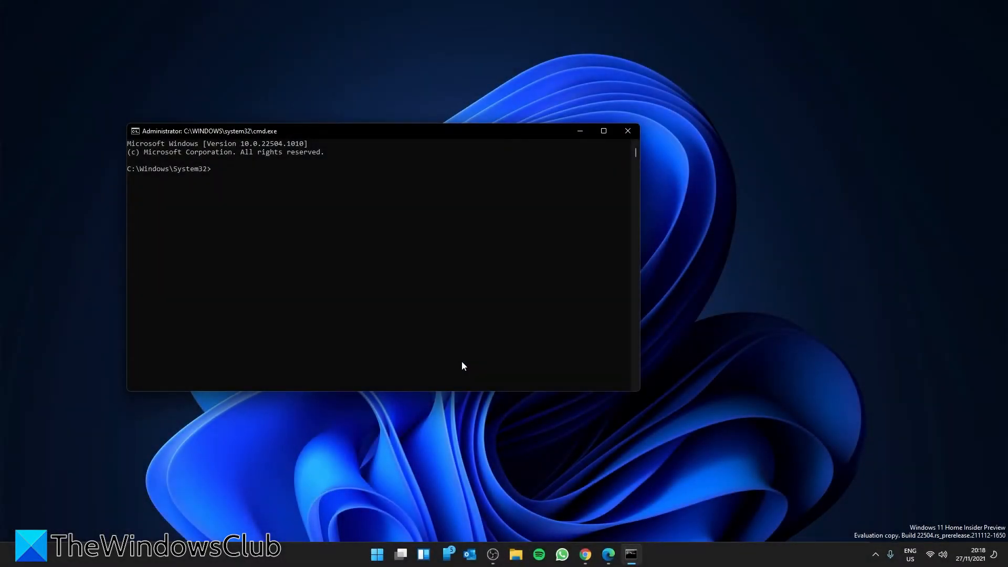
text(dism)
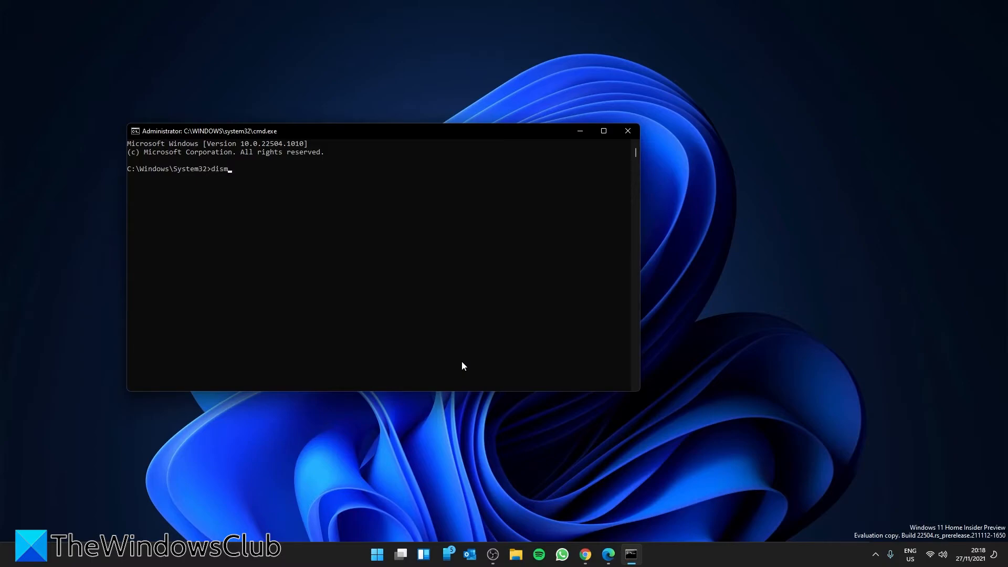
text(.e)
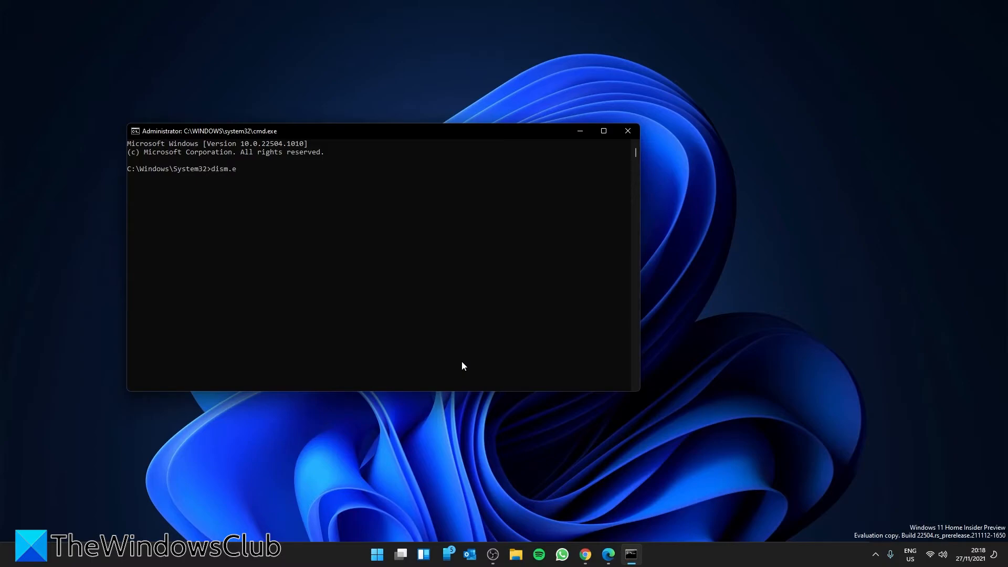
text(xe)
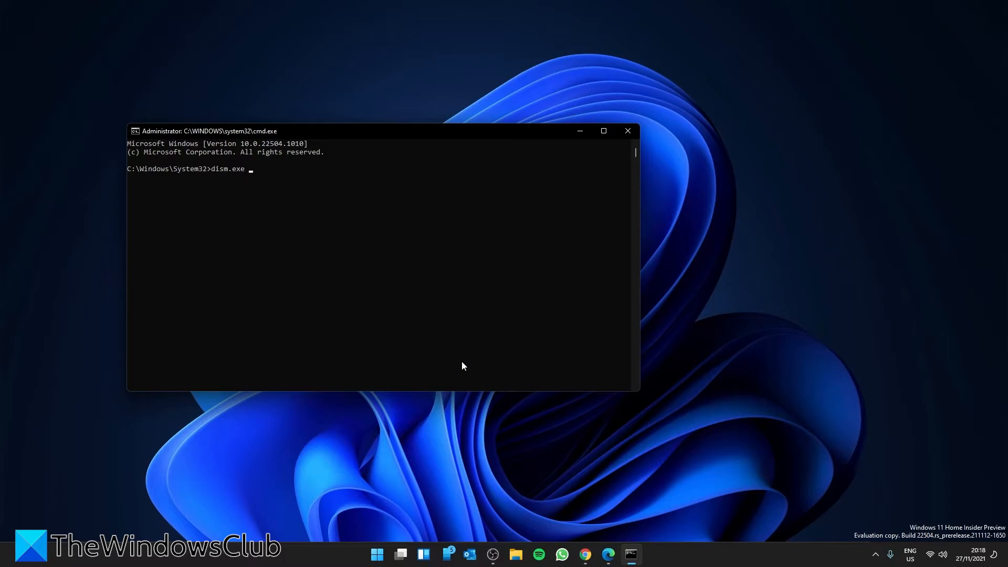
text(/onl;i)
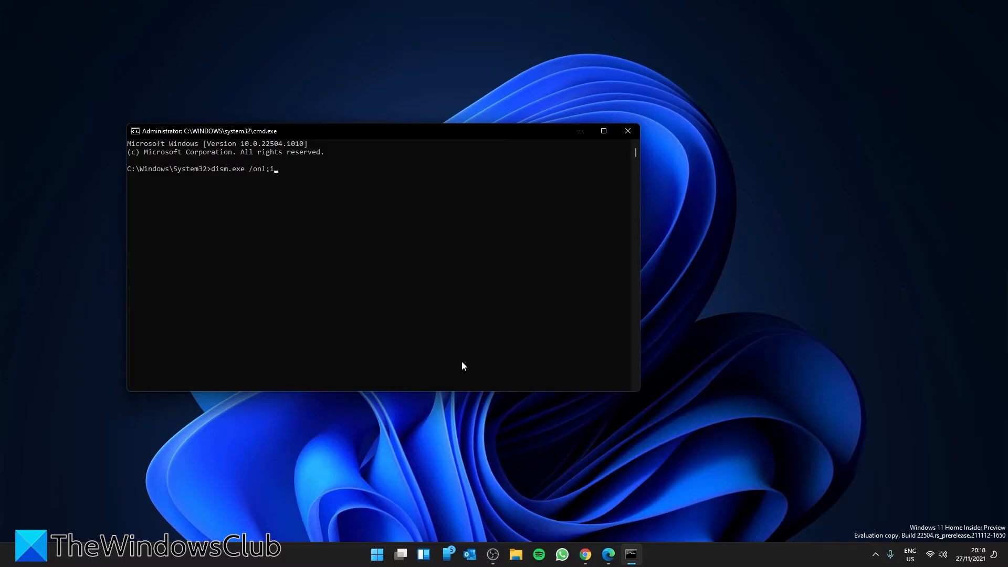
text(online /)
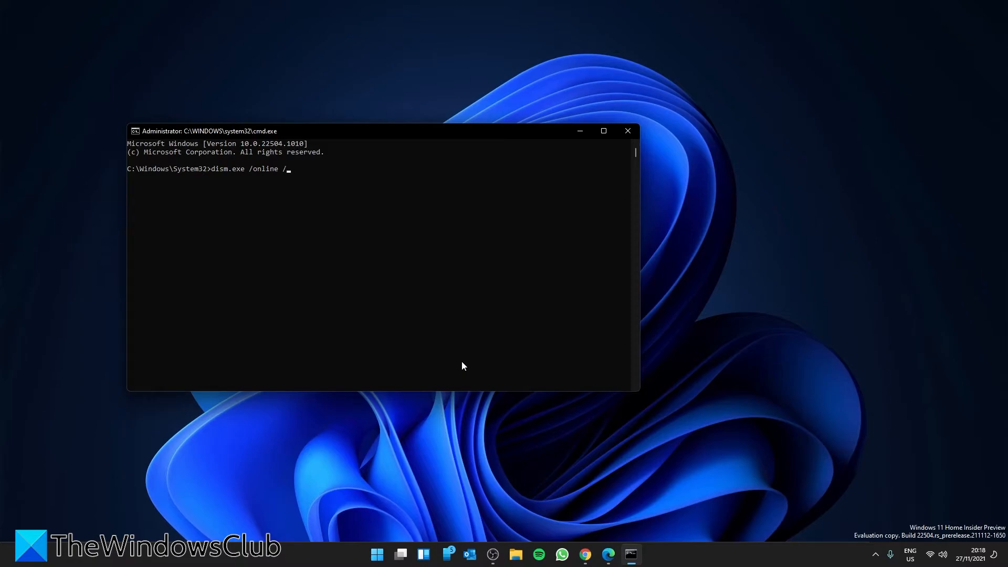
text(cleanu)
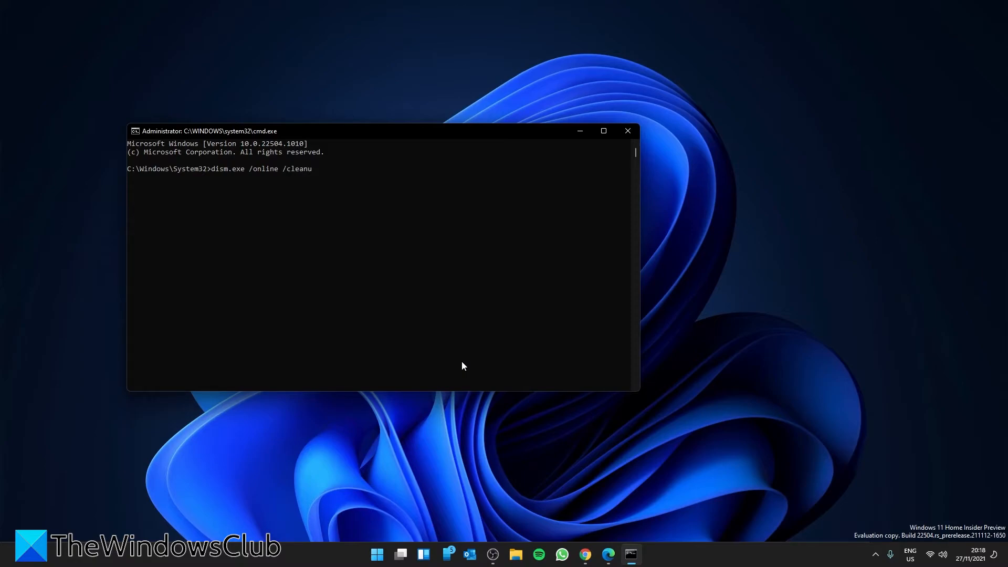
text(p-image)
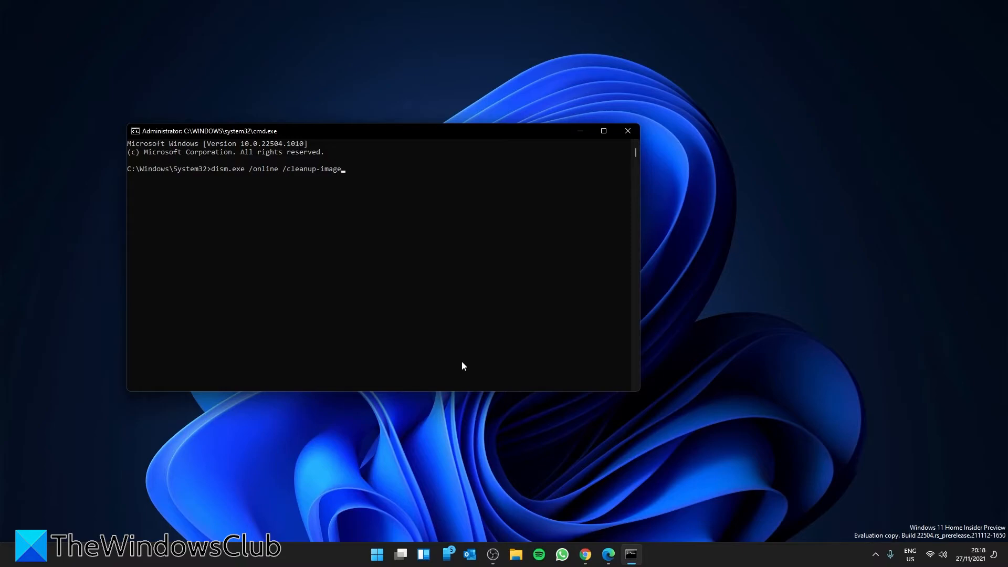
text(/re)
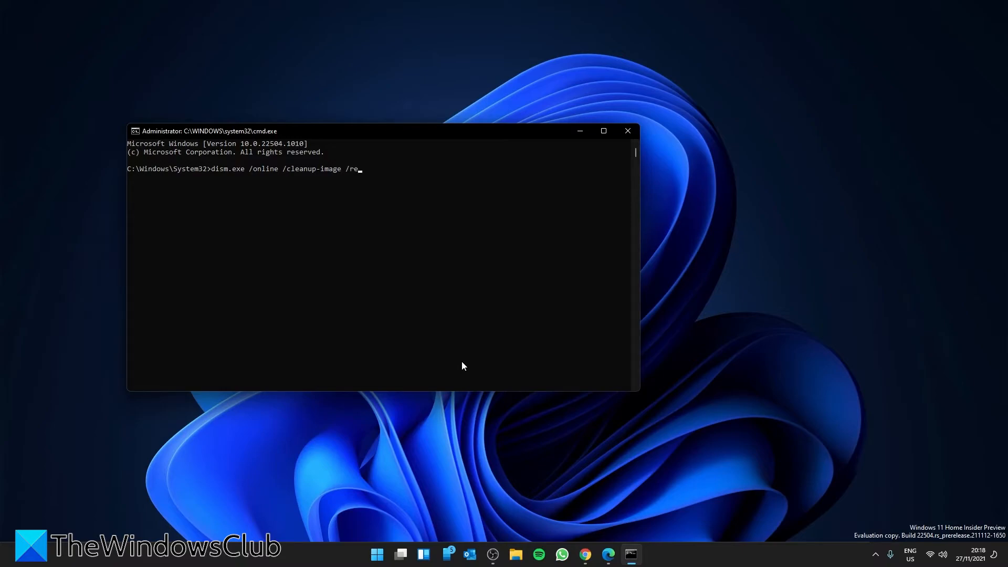
text(storehea)
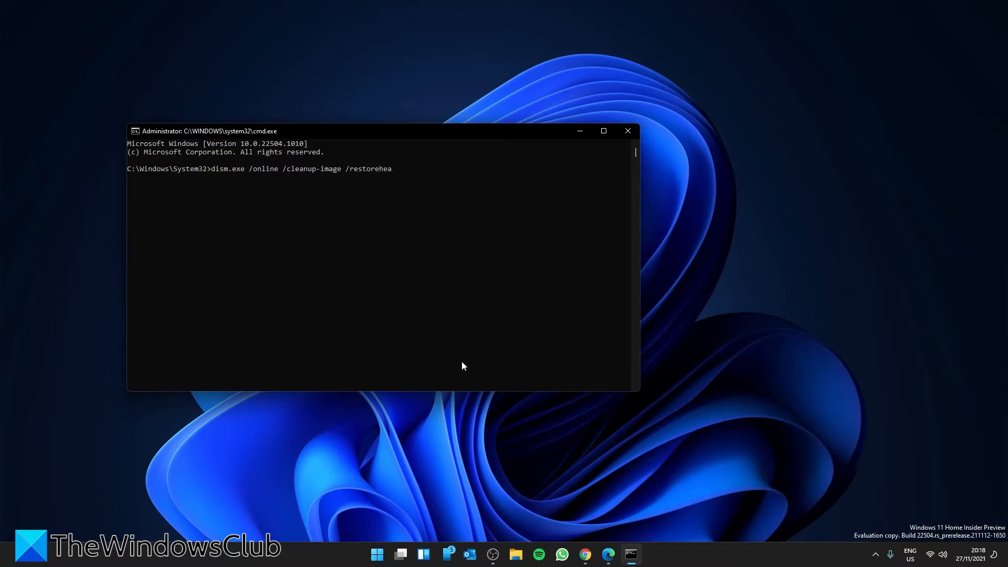
text(lth)
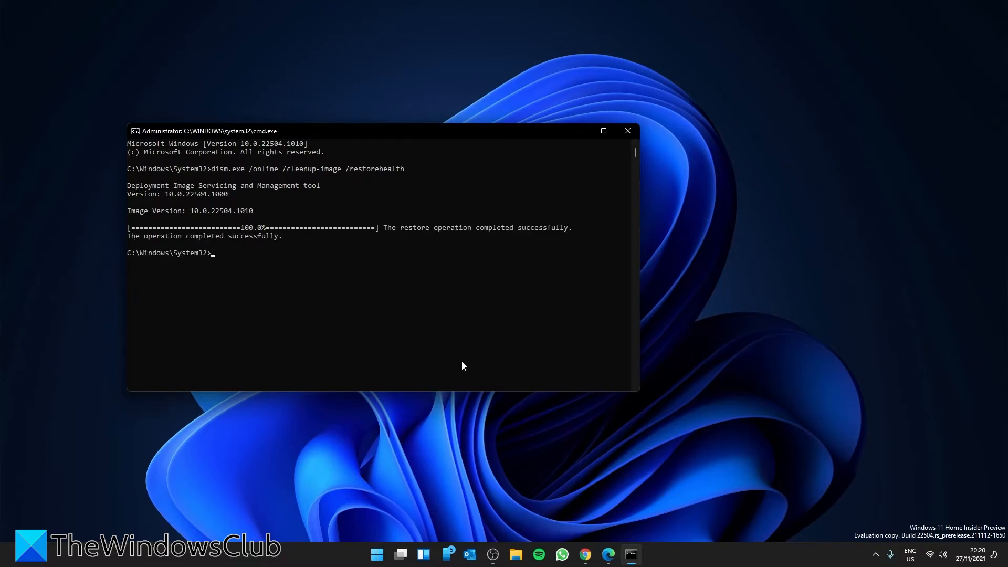
mouse_move(628, 132)
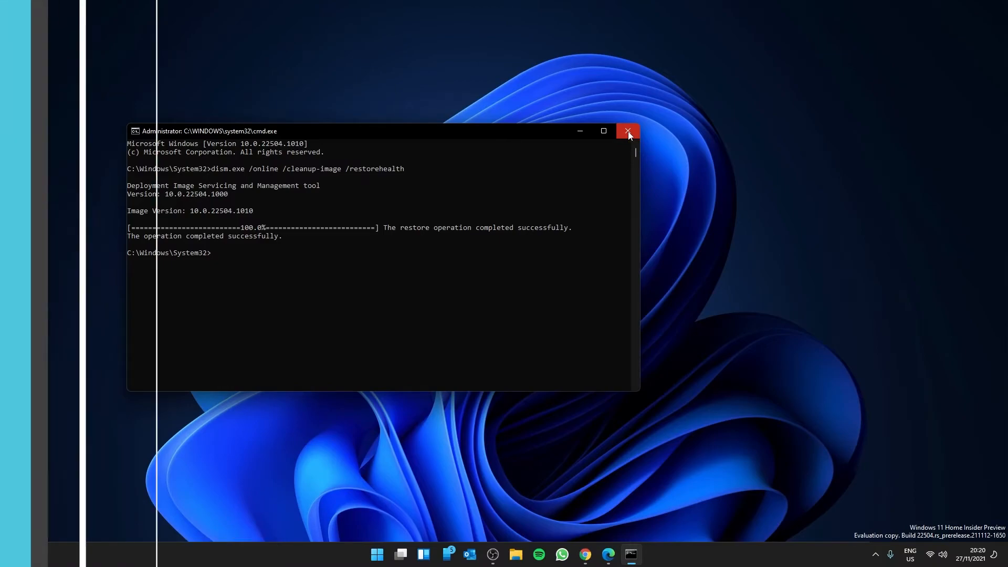
Step: Close Command Prompt and launch System Restore by running rstrui
click(628, 130)
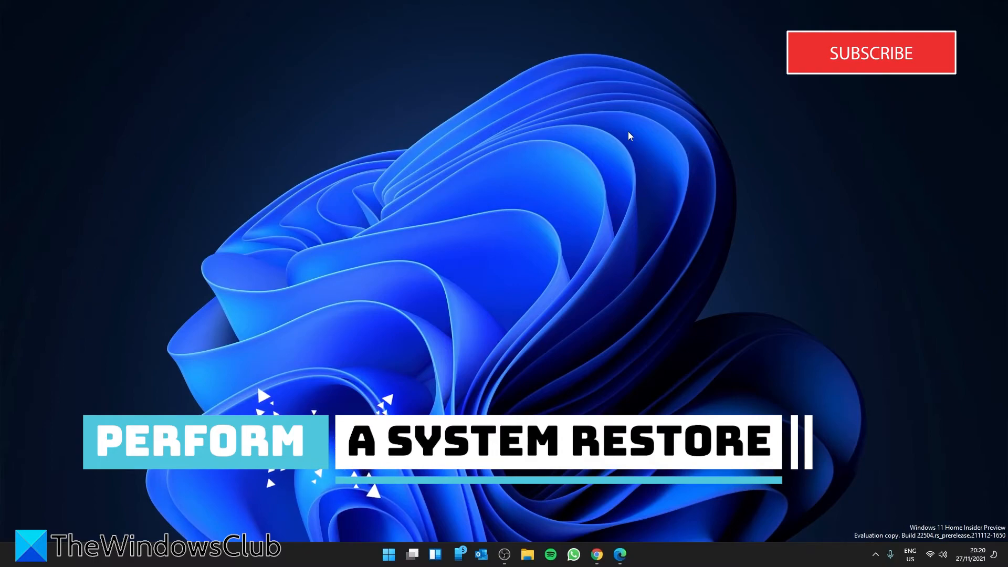
key(Win+r)
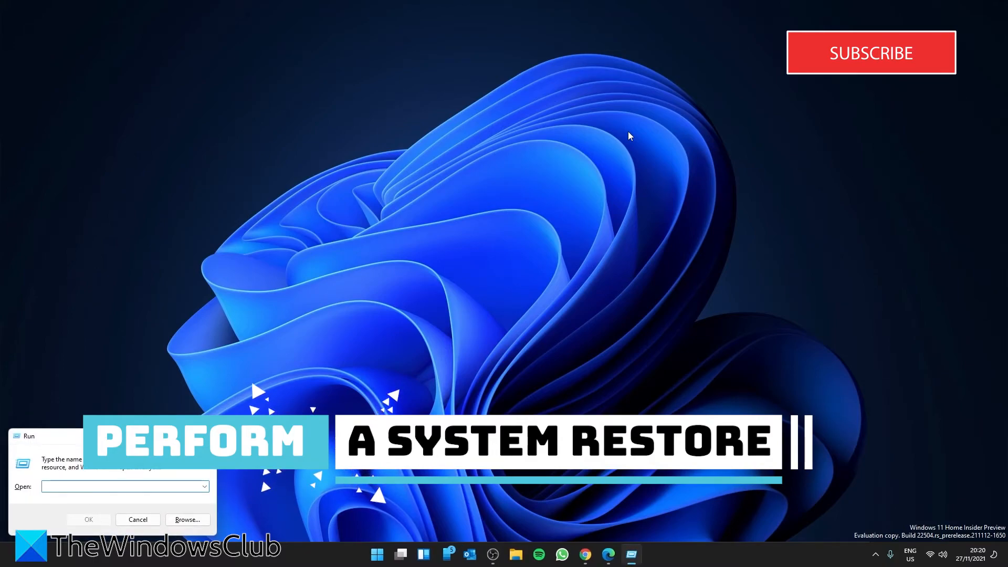
text(r)
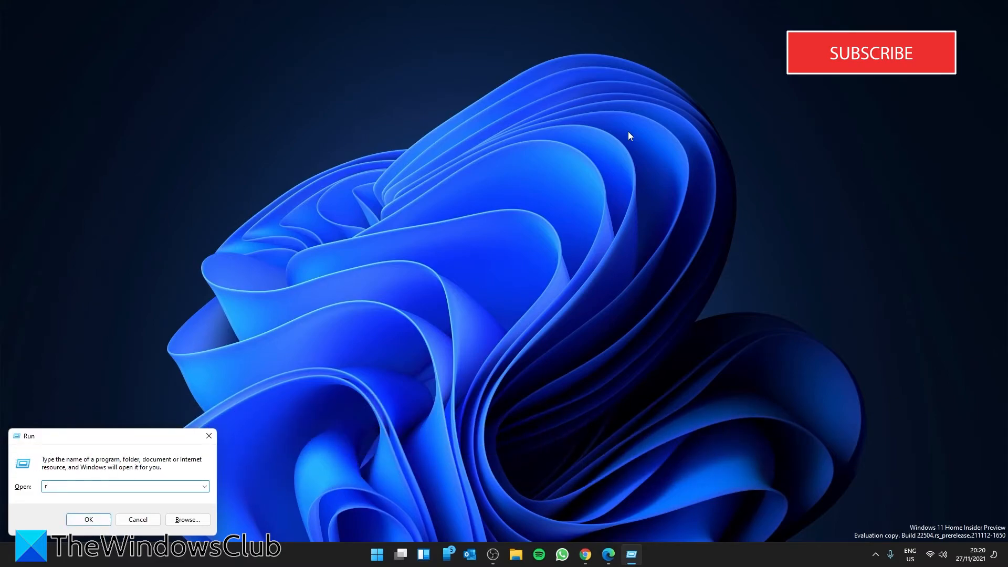
text(str)
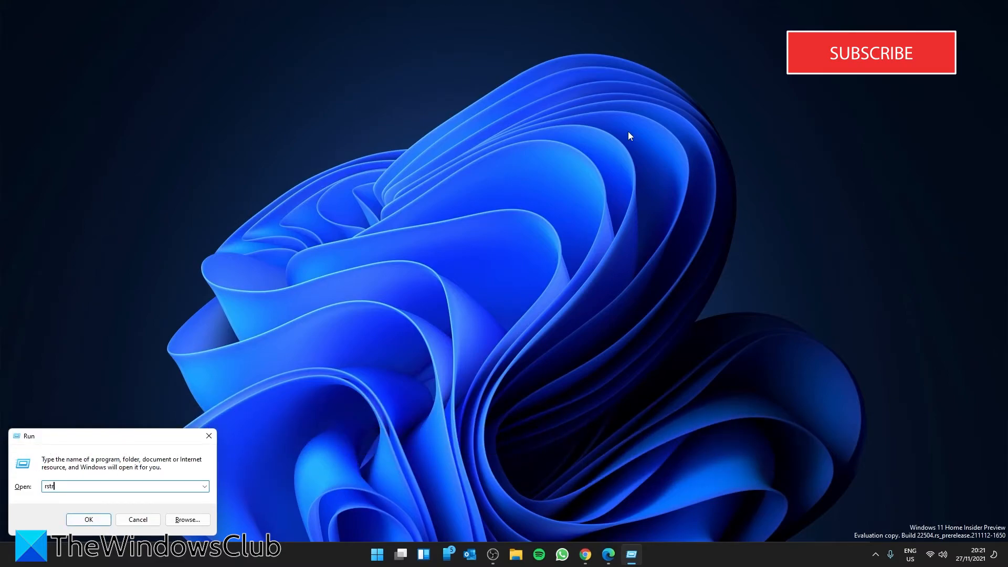
text(ui)
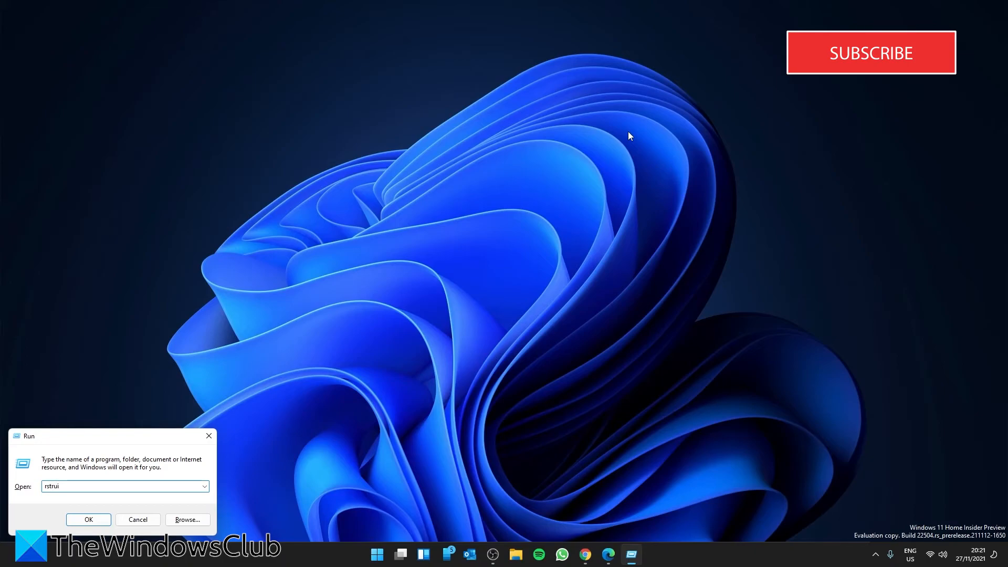
click(88, 520)
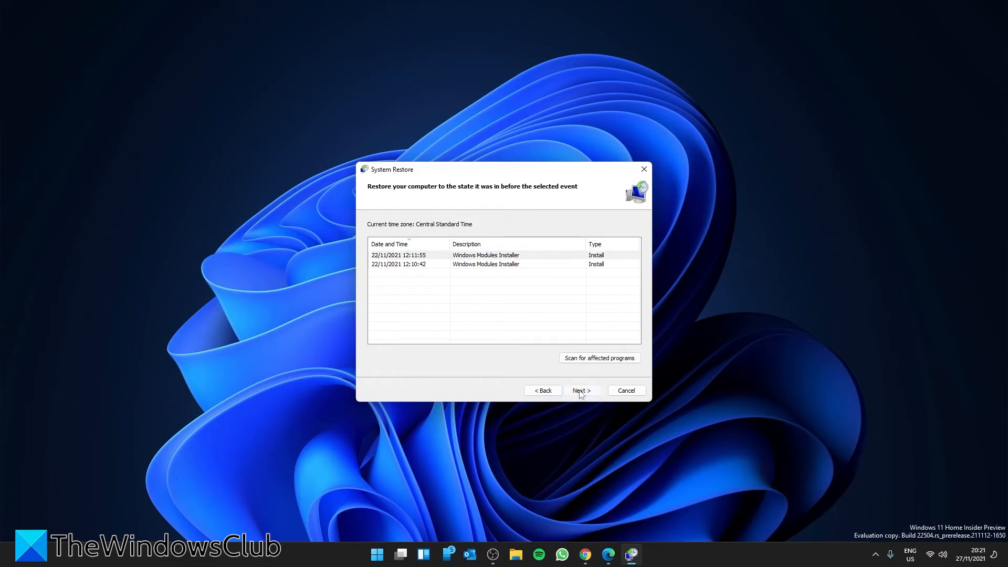
Step: Continue past the list of 22/11/2021 restore points in the System Restore wizard
click(581, 390)
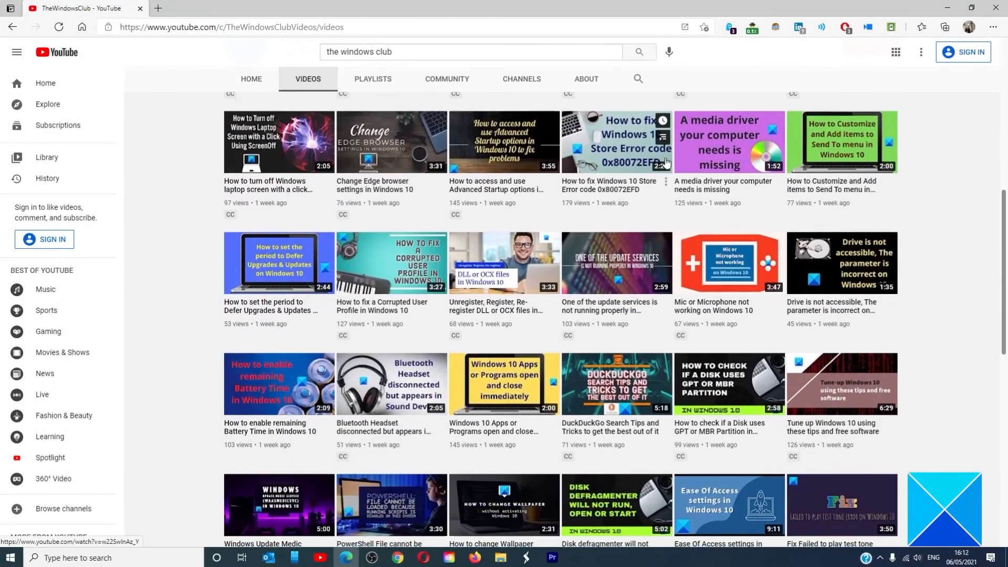
scroll(down, 3)
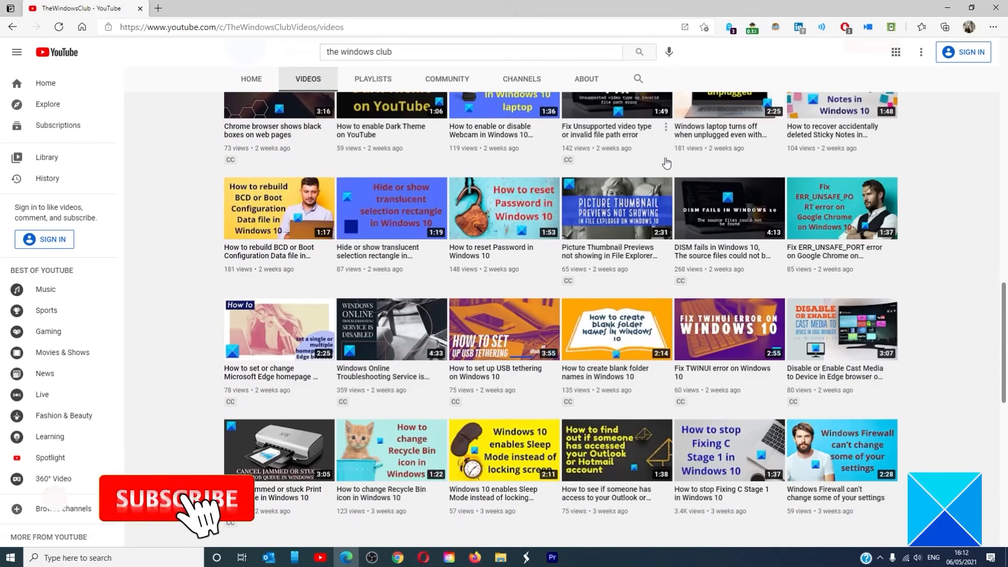